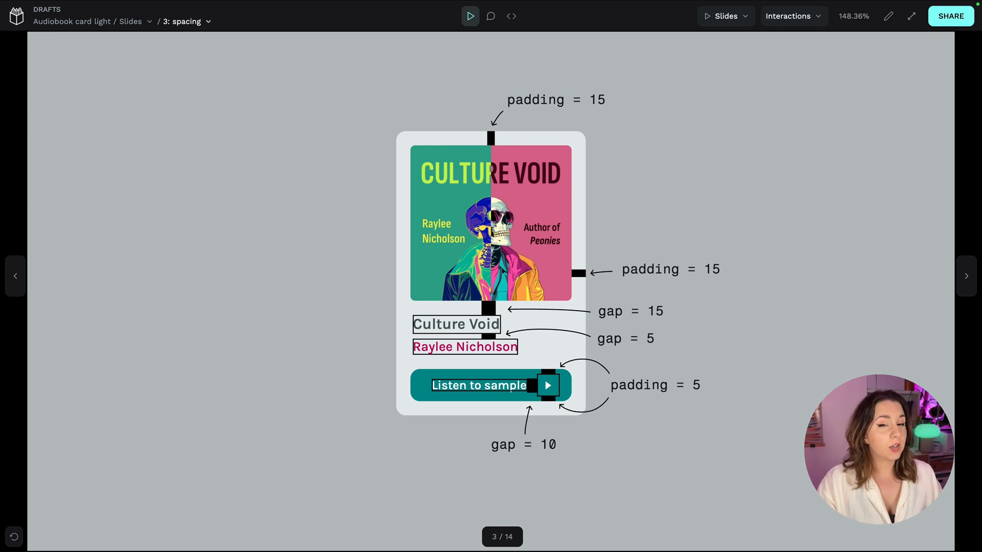
pyautogui.moveTo(906, 208)
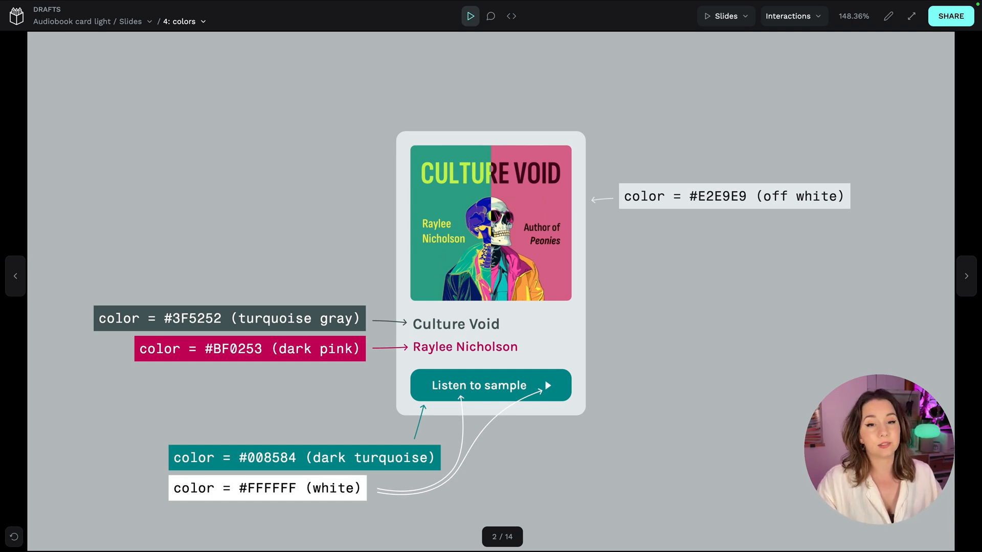
# - Advance the slideshow to the '5: design tokens' overview slide
pyautogui.click(966, 276)
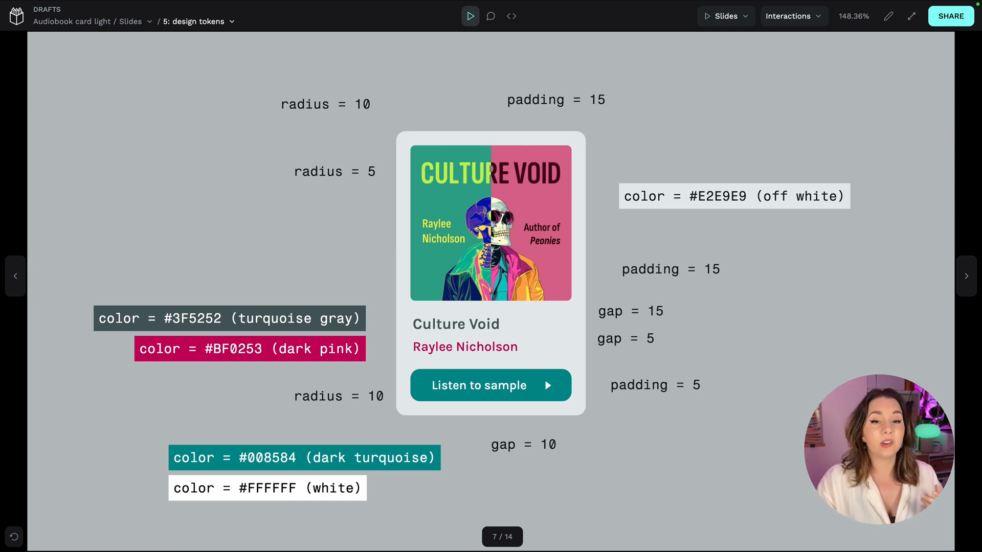
# - Move the slideshow on toward the radius tokens slide
pyautogui.click(15, 276)
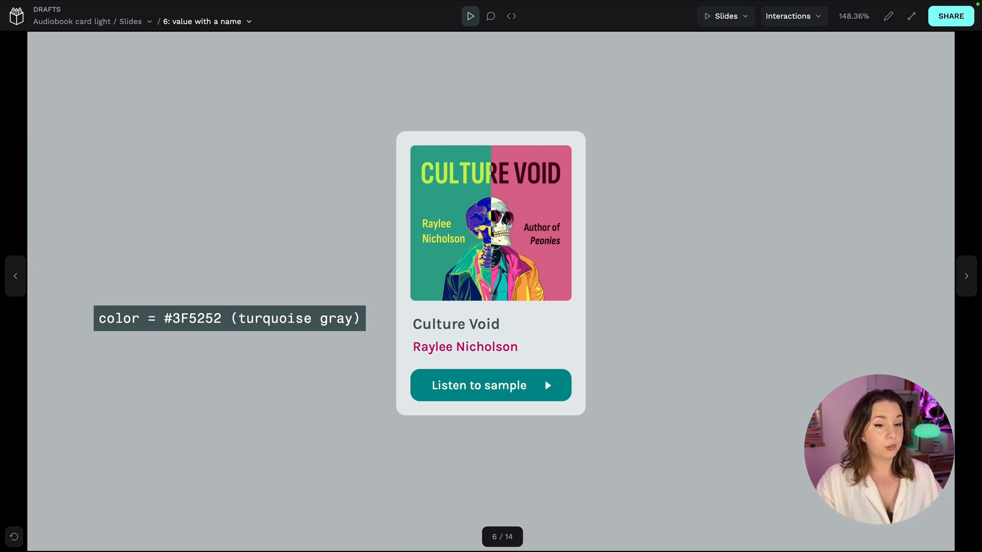
pyautogui.moveTo(901, 271)
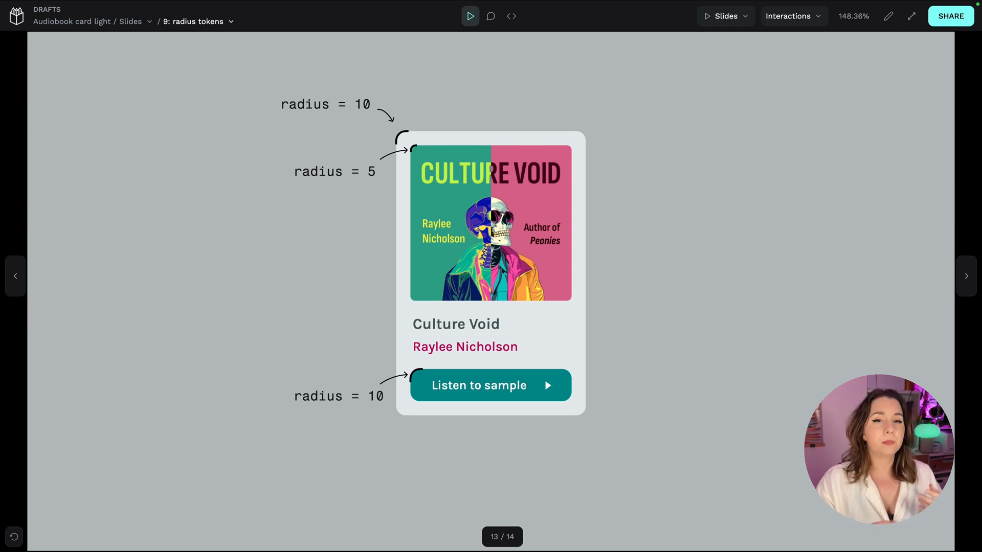
pyautogui.moveTo(758, 394)
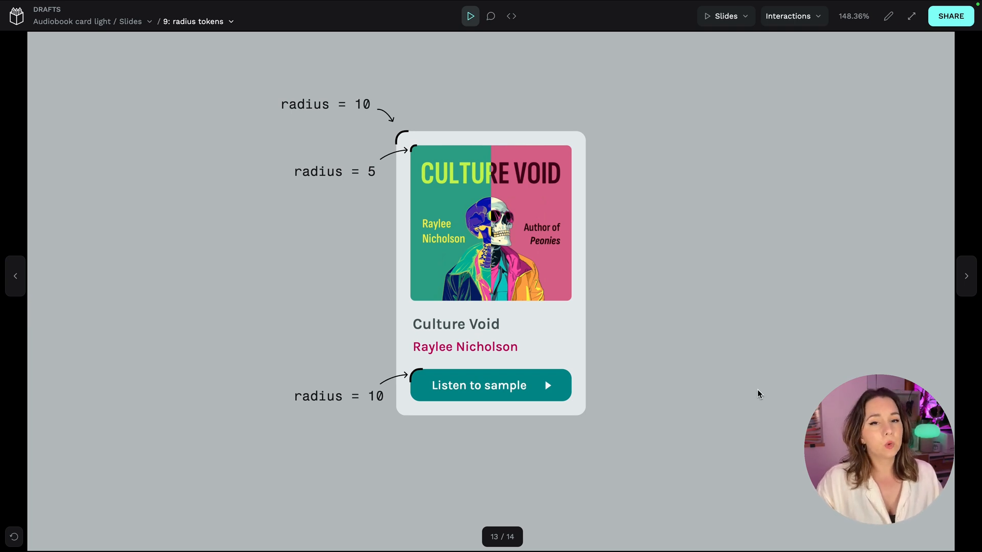
pyautogui.moveTo(460, 120)
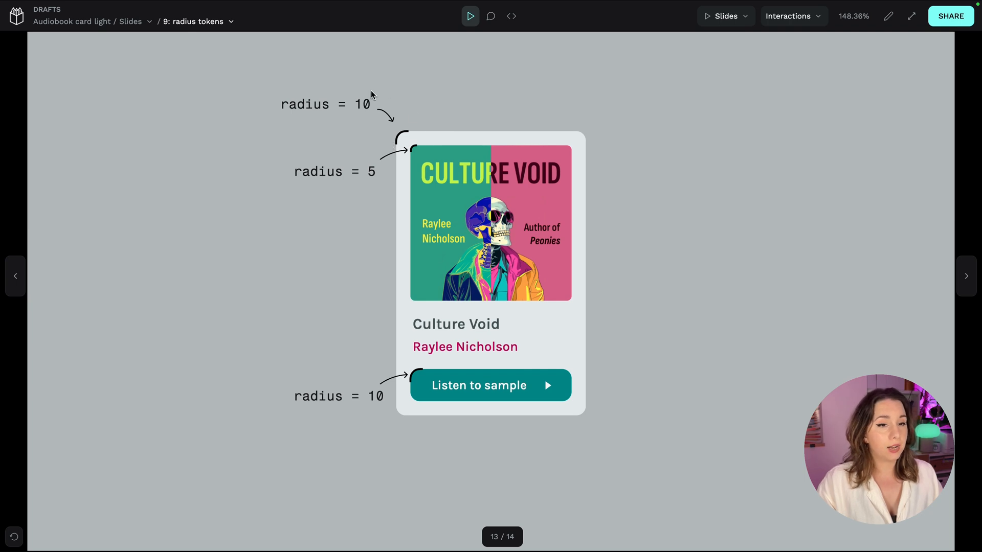
pyautogui.moveTo(281, 225)
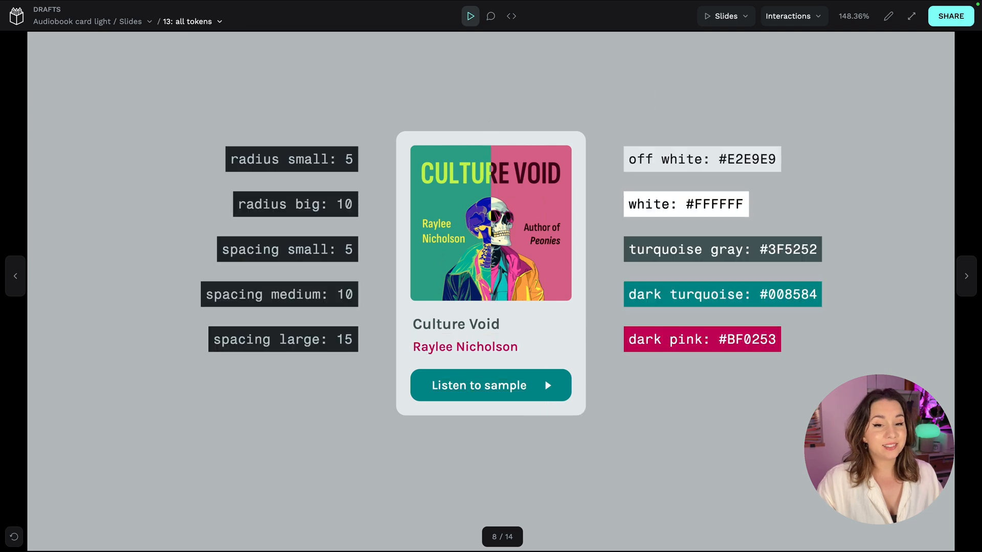
pyautogui.moveTo(910, 219)
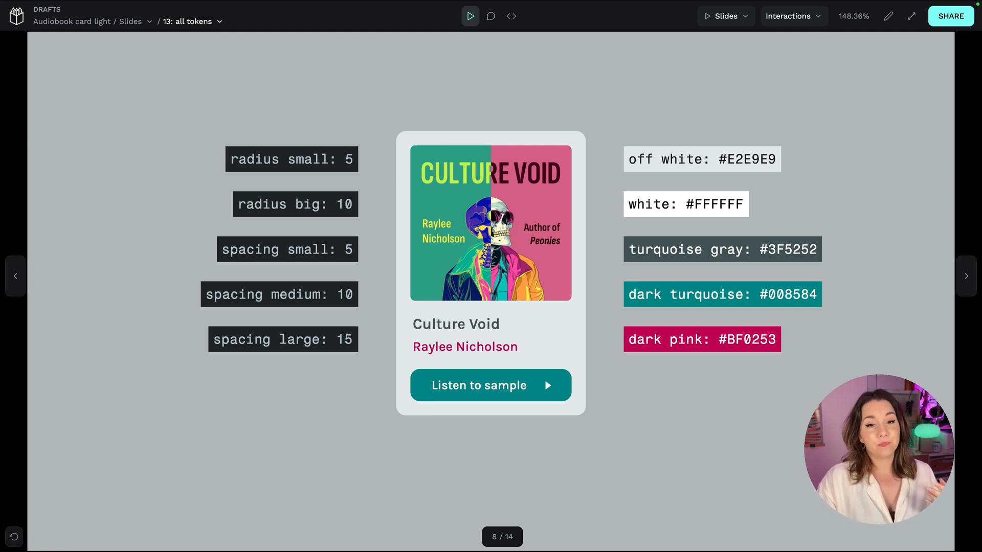
pyautogui.moveTo(817, 390)
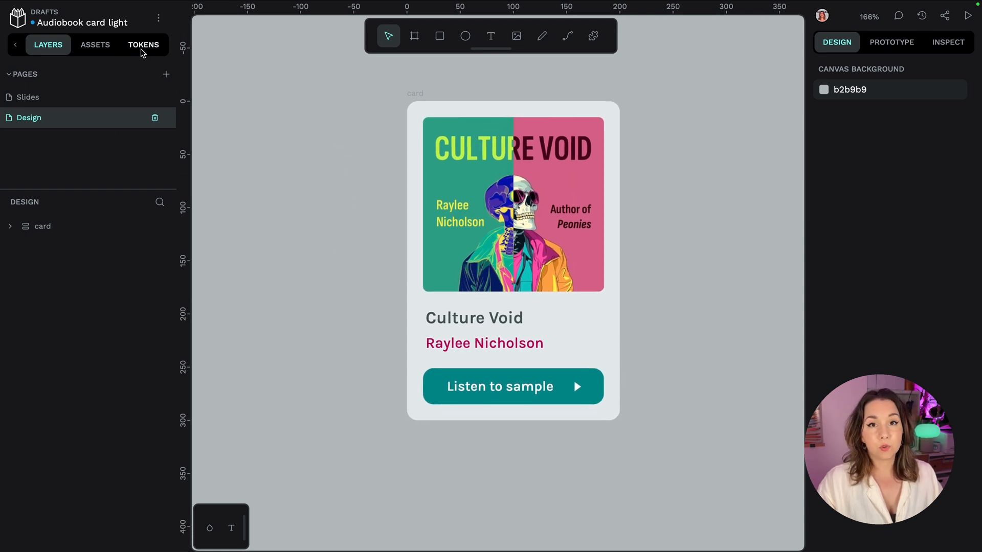
# - Show the Global set's tokens and start a new color token
pyautogui.click(143, 45)
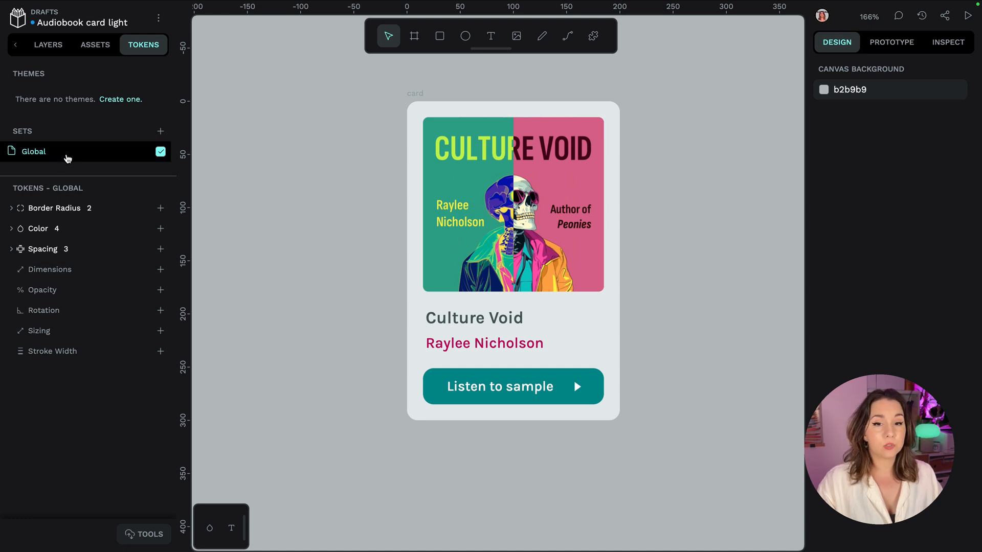
pyautogui.moveTo(137, 235)
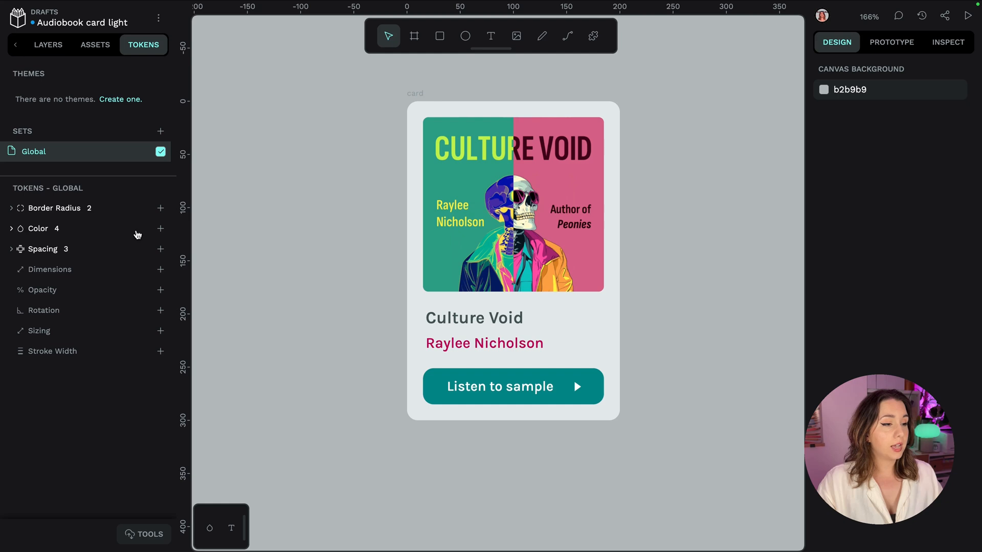
pyautogui.click(160, 228)
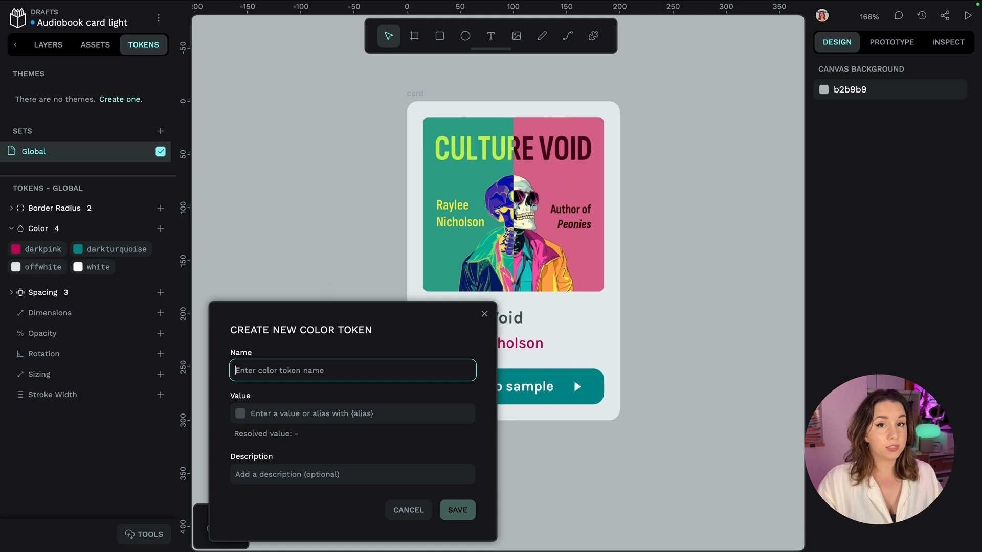
# - Save a color token 'turquoisegray' with value #3F5252
pyautogui.write('turquoisegra')
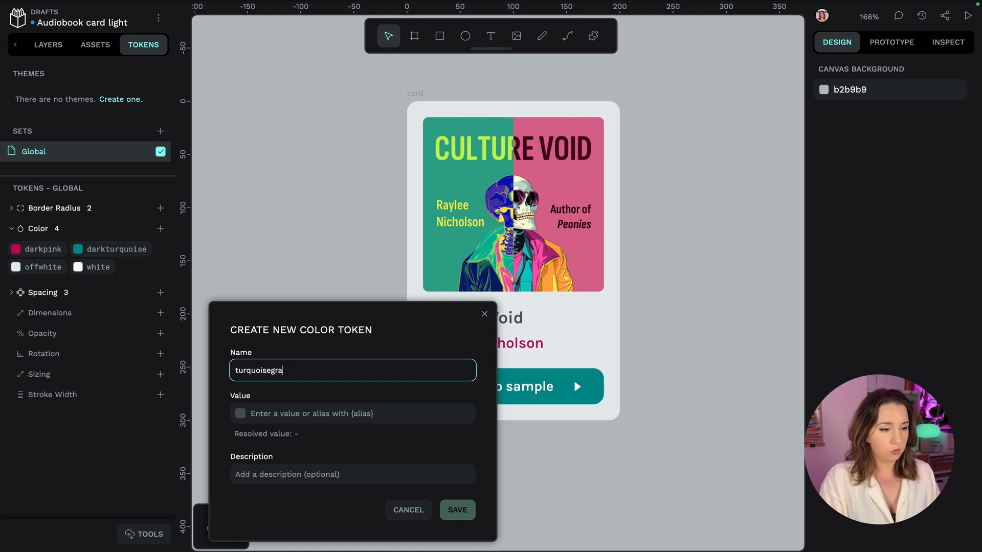
pyautogui.click(353, 413)
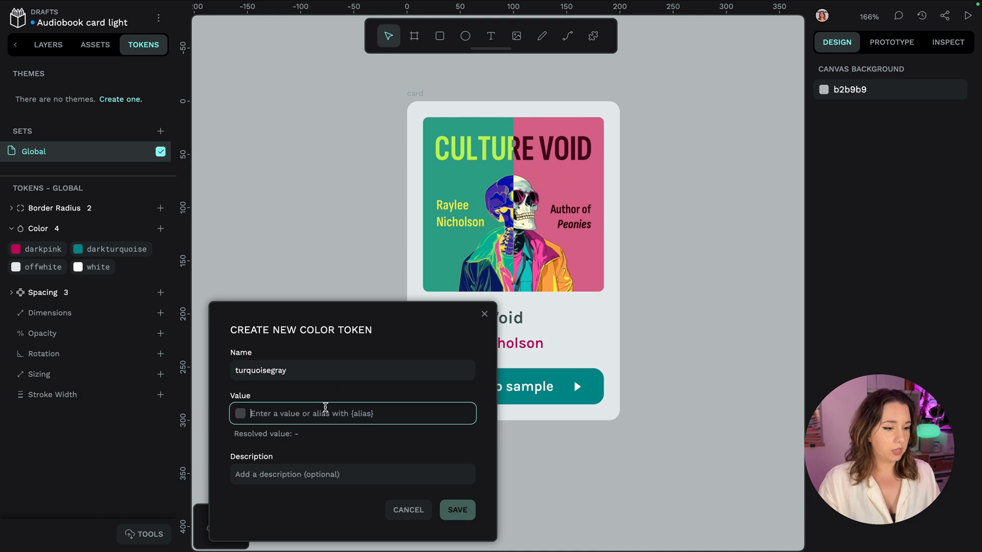
pyautogui.write('3F')
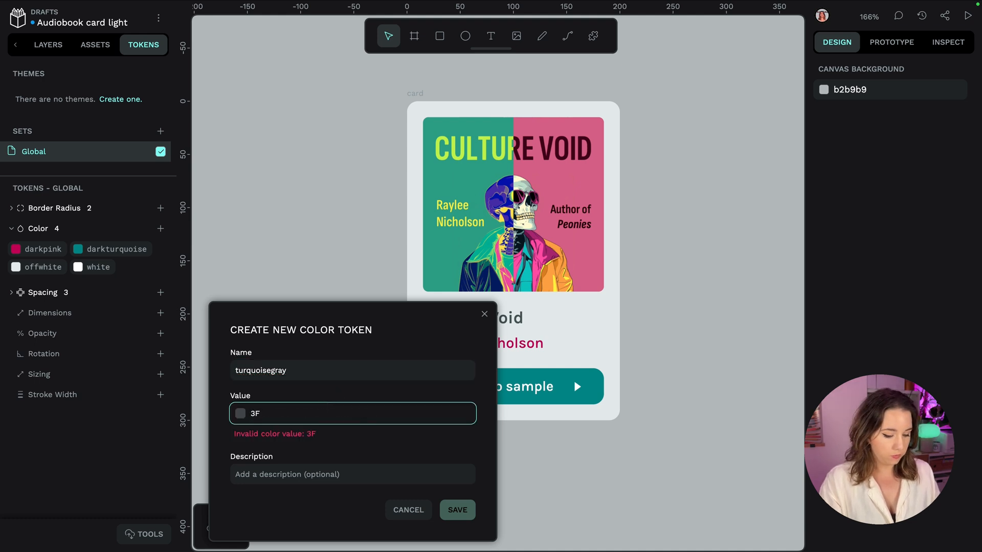
pyautogui.write('#3F5252')
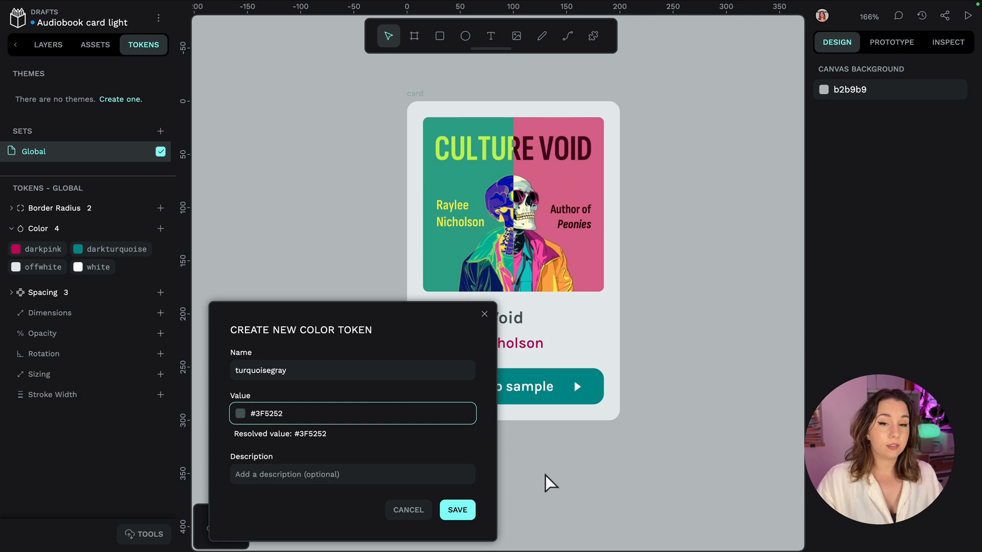
pyautogui.click(458, 510)
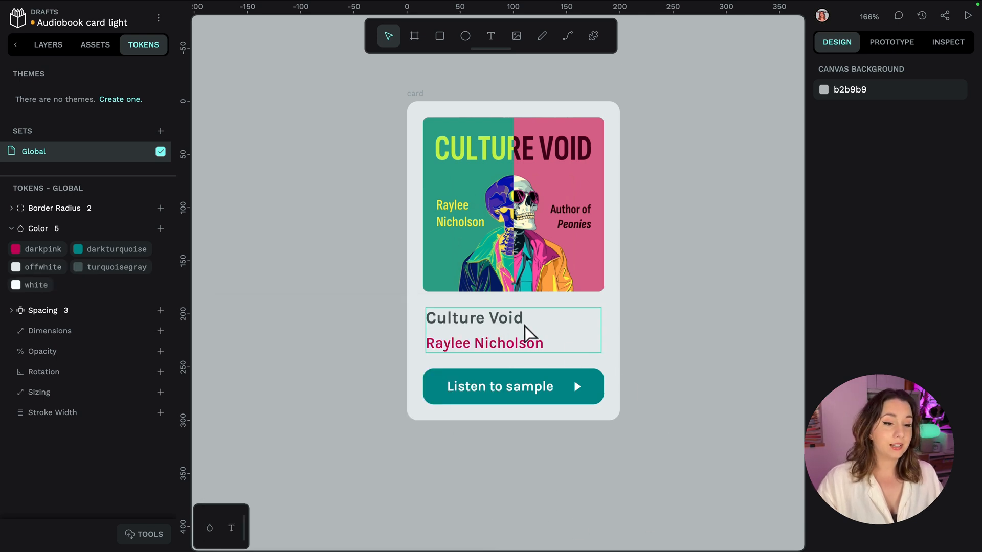
# - Select the 'Culture Void' title and apply the turquoisegray color token
pyautogui.click(475, 318)
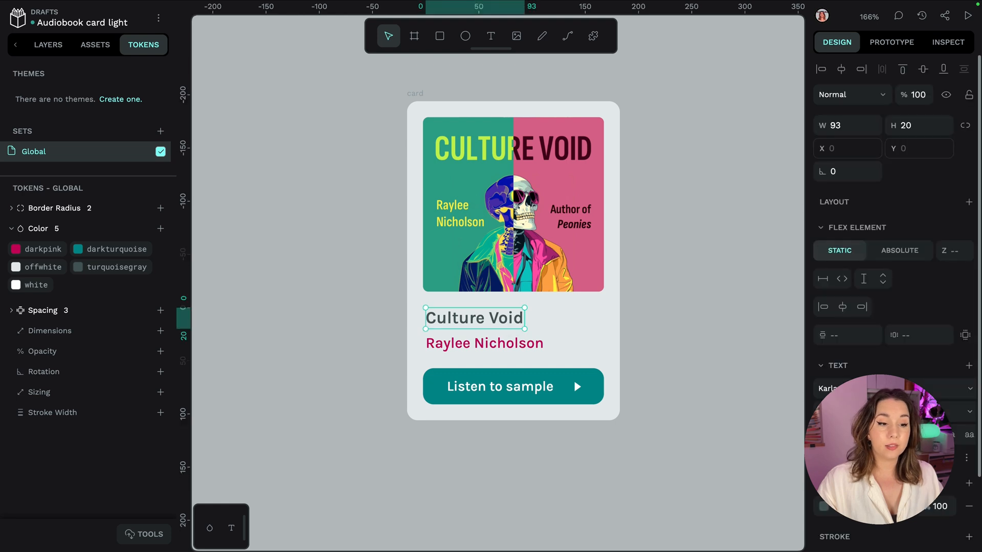
pyautogui.moveTo(471, 306)
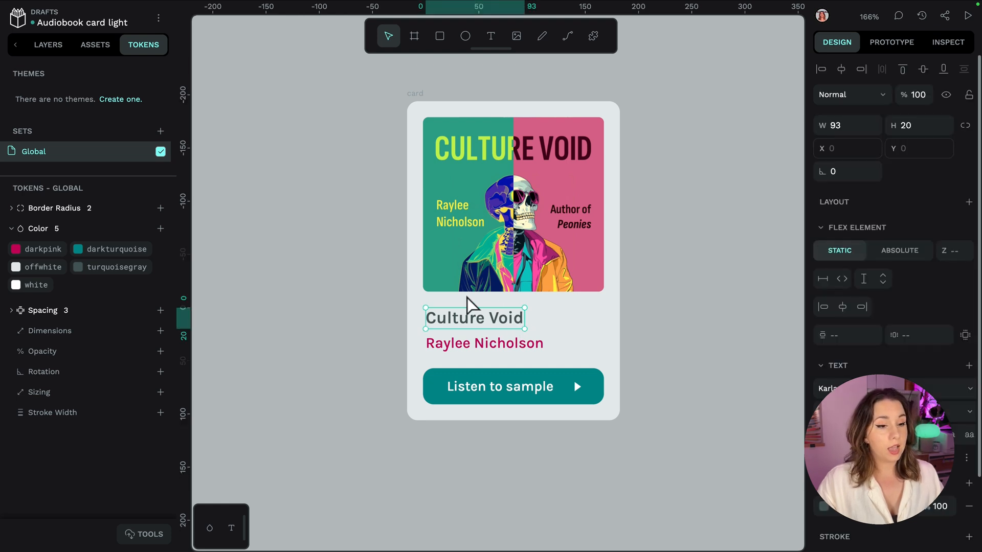
pyautogui.click(118, 267)
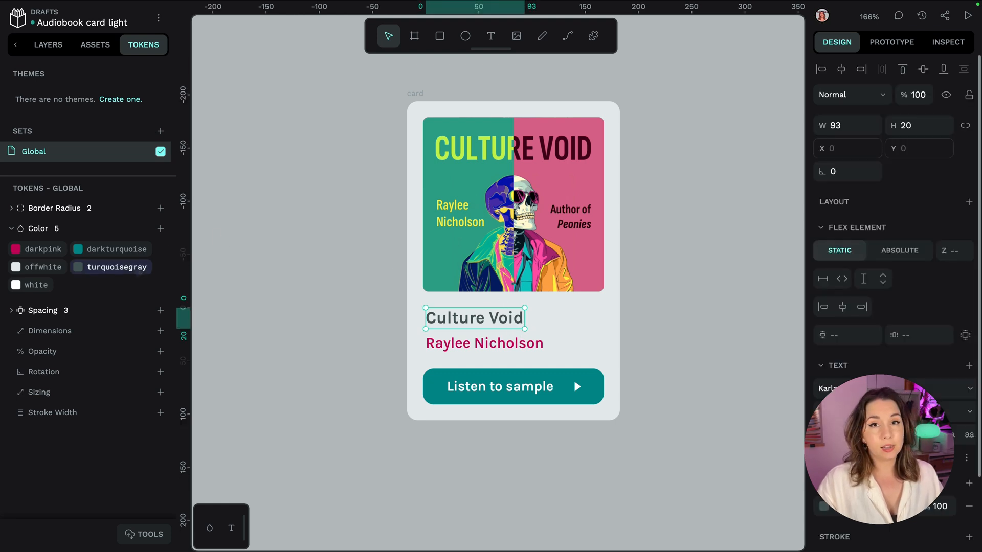
pyautogui.rightClick(116, 267)
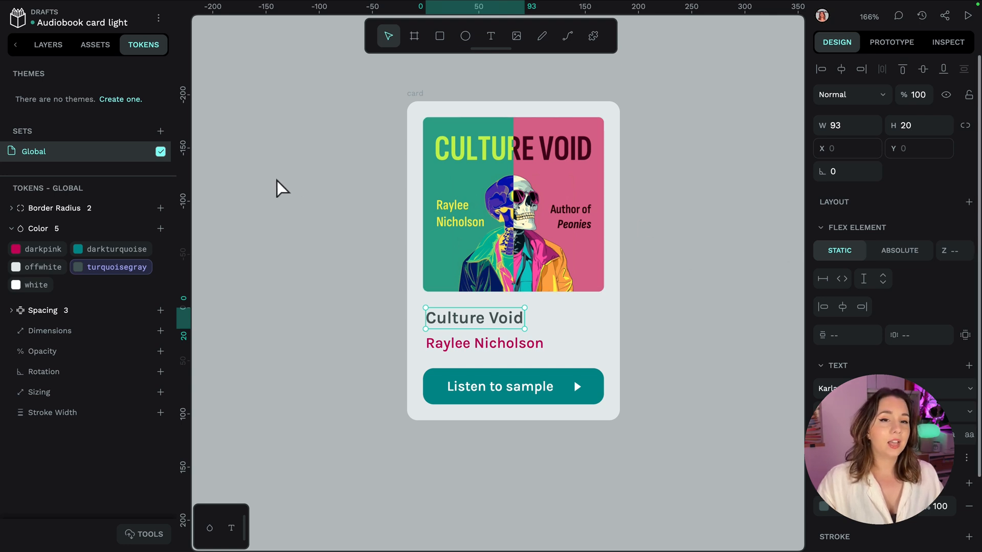
# - Expand the Border Radius token group to show radius.big and radius.small
pyautogui.click(11, 208)
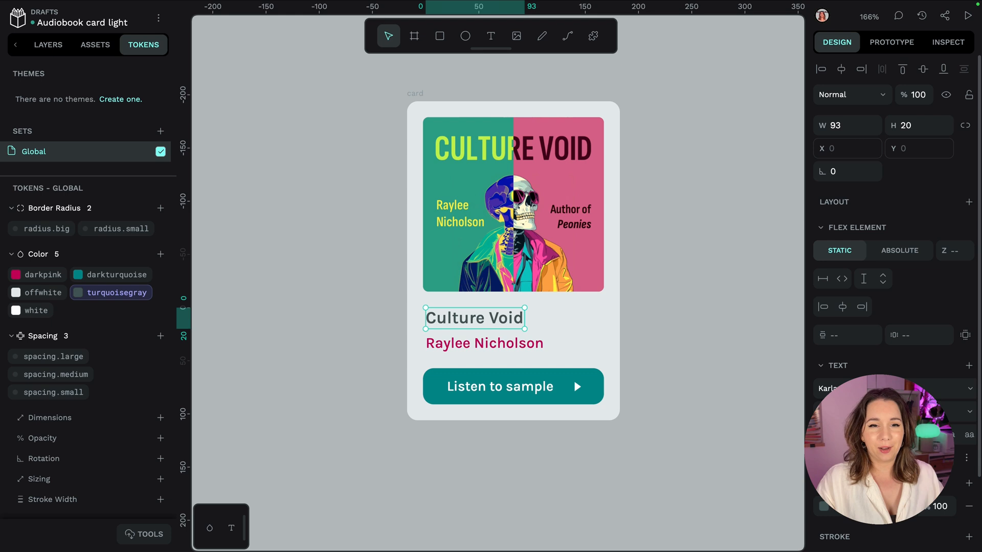
pyautogui.moveTo(863, 231)
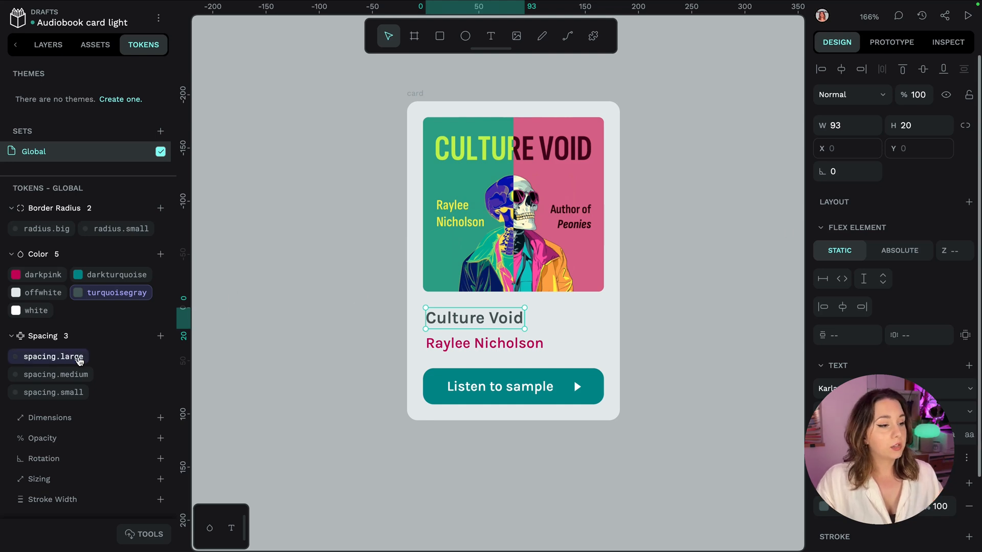
pyautogui.moveTo(53, 357)
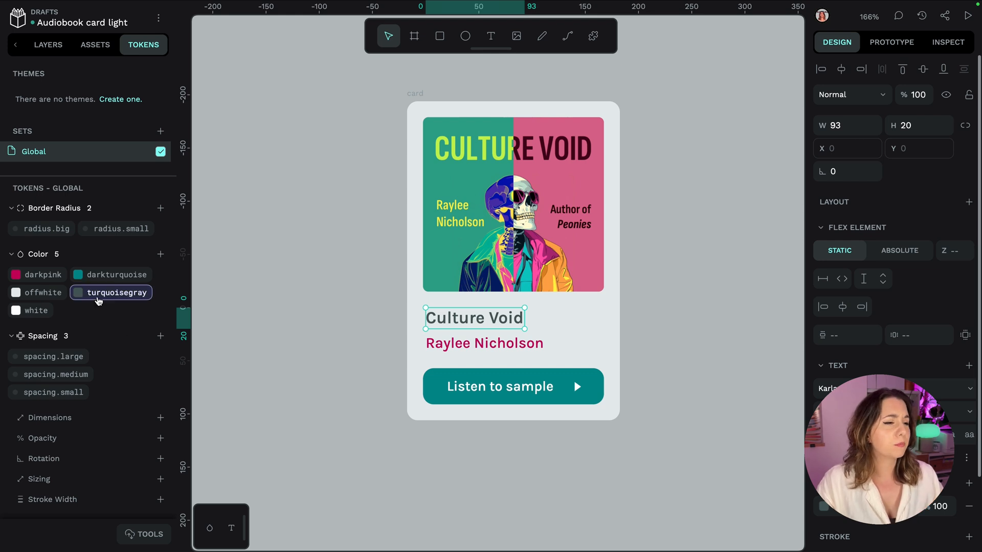
pyautogui.moveTo(103, 300)
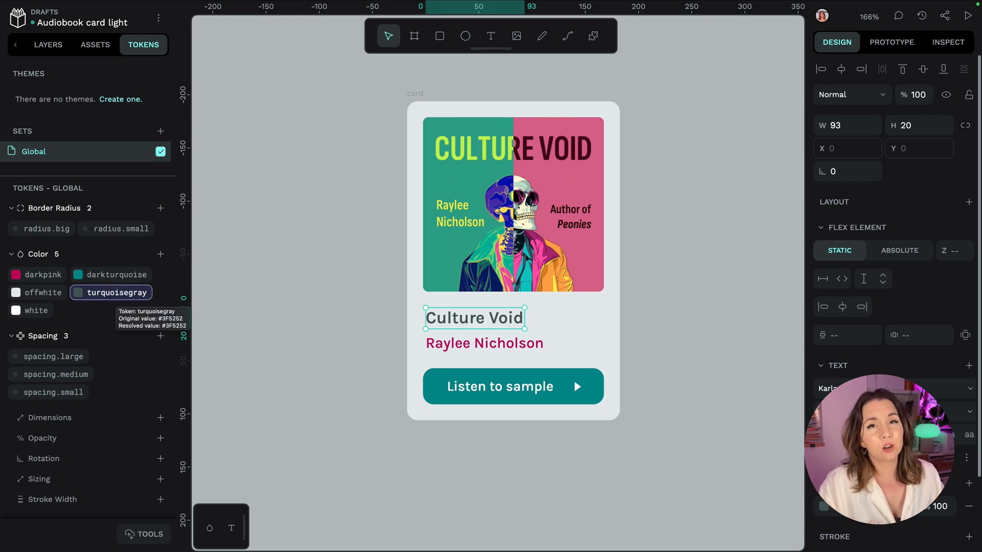
pyautogui.moveTo(106, 320)
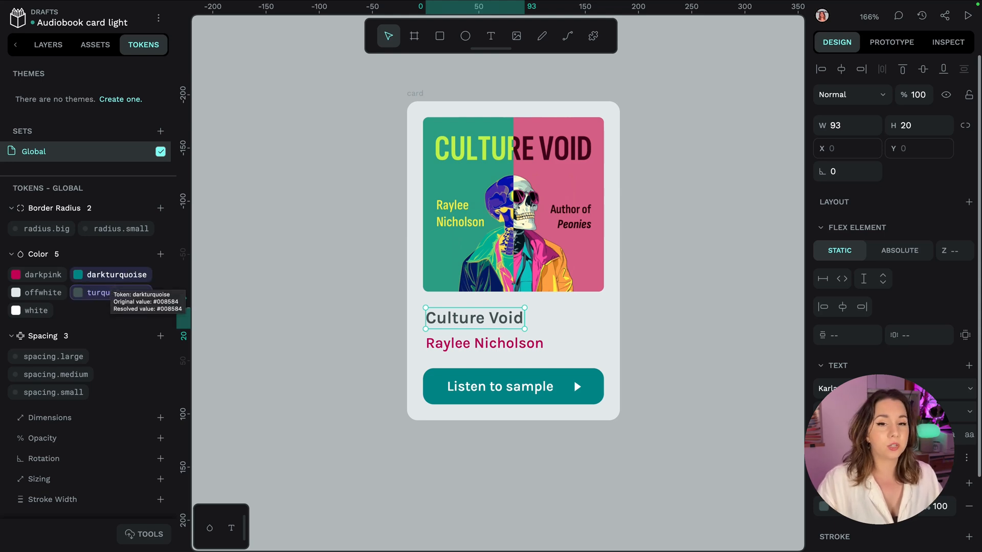
pyautogui.moveTo(44, 228)
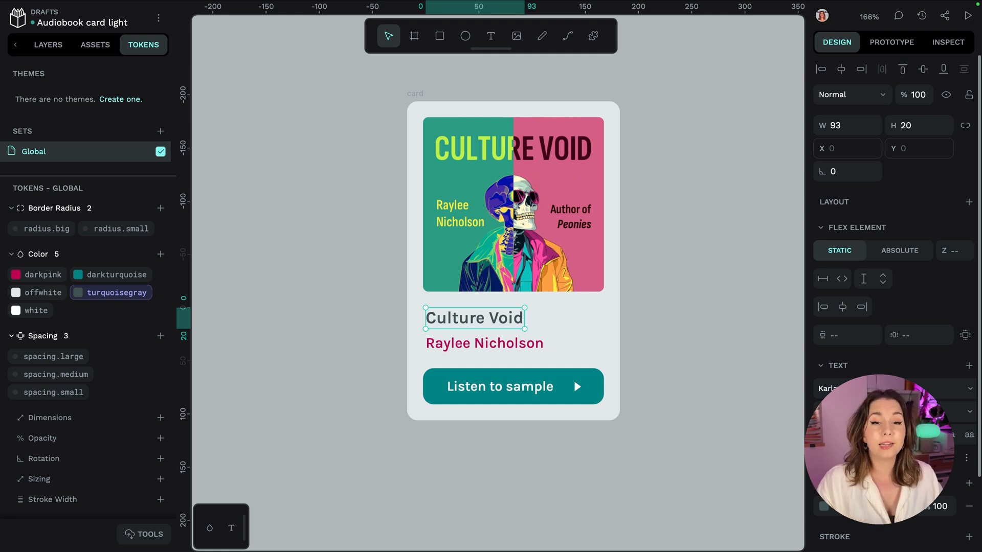
pyautogui.moveTo(792, 258)
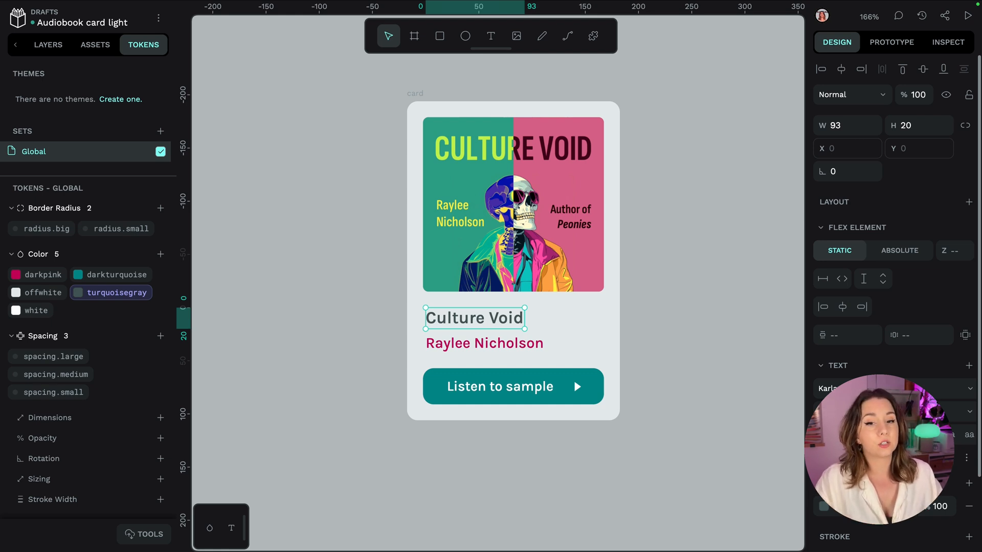
pyautogui.moveTo(410, 104)
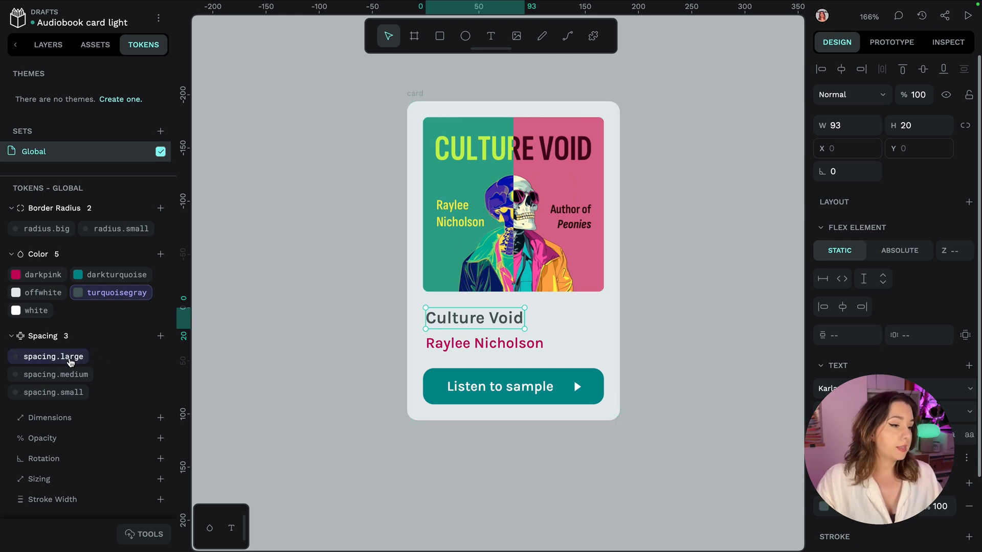
# - Edit the spacing.large token's value from 15 to 30 and save
pyautogui.rightClick(58, 356)
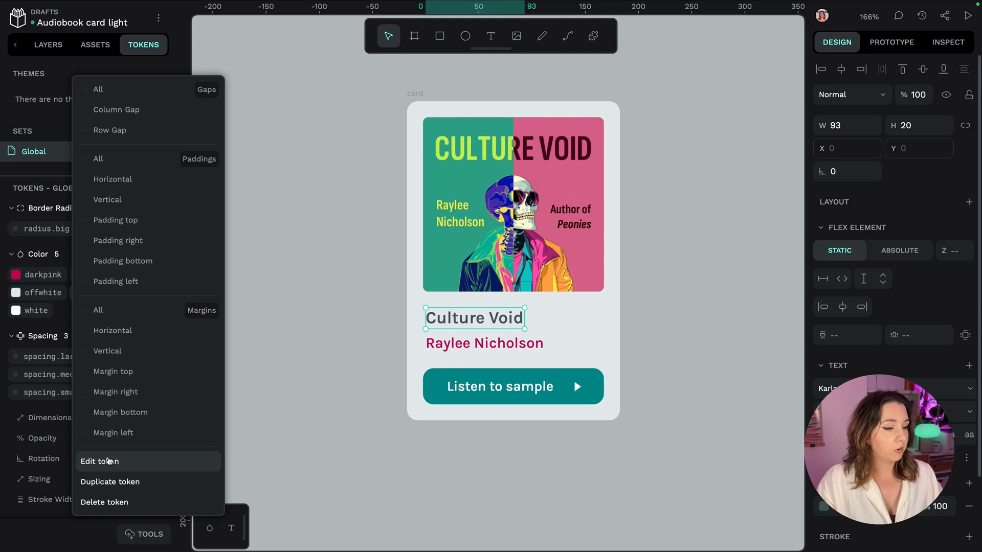
pyautogui.click(99, 462)
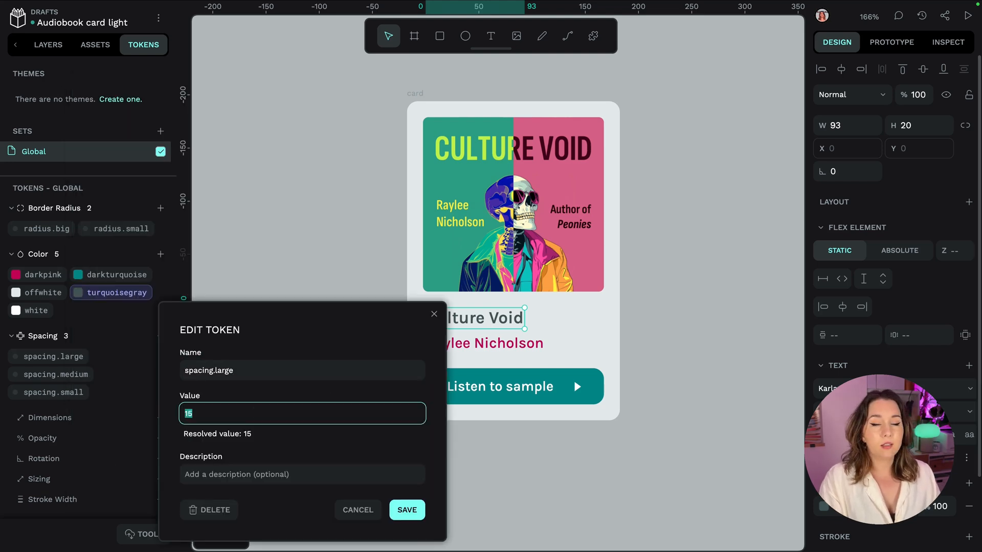
pyautogui.write('30')
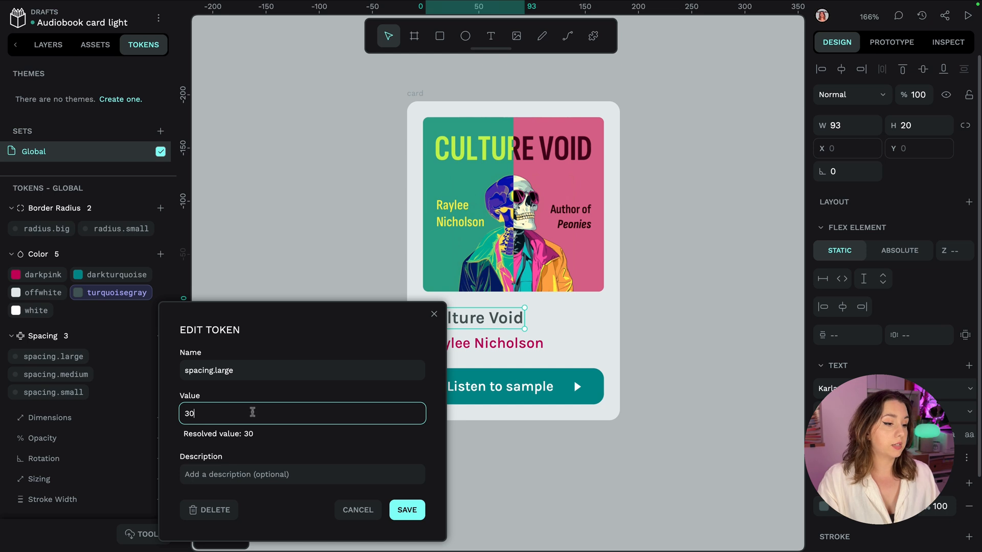
pyautogui.click(406, 510)
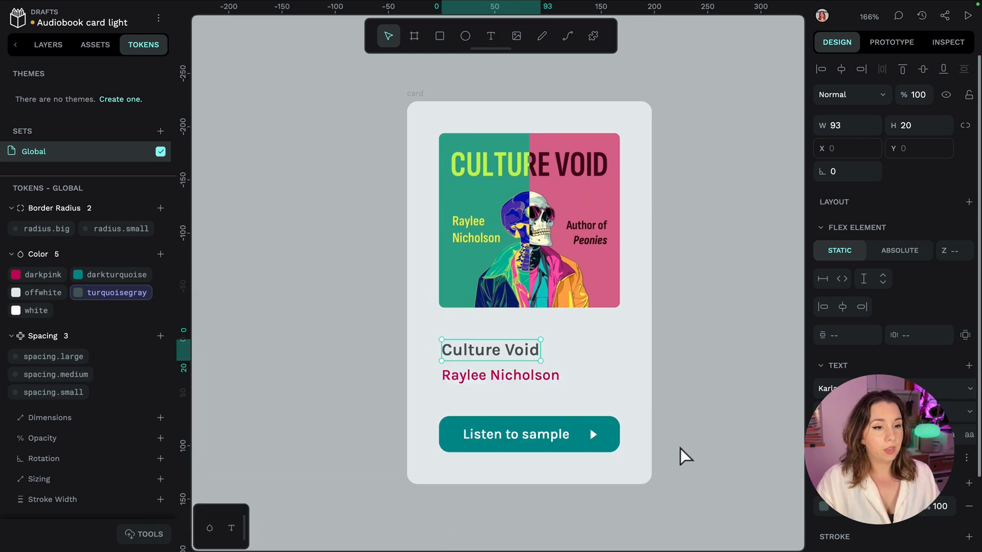
pyautogui.moveTo(717, 443)
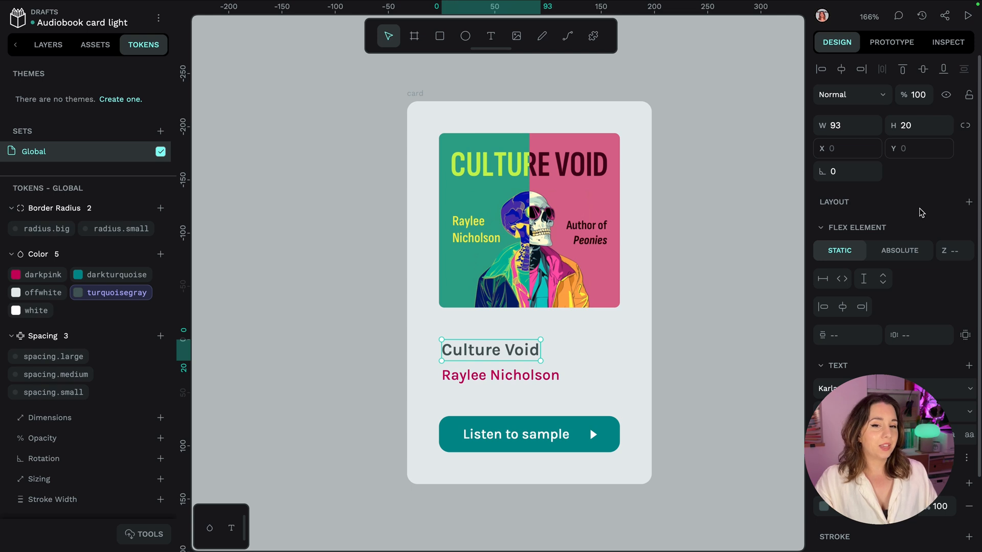
pyautogui.moveTo(921, 213)
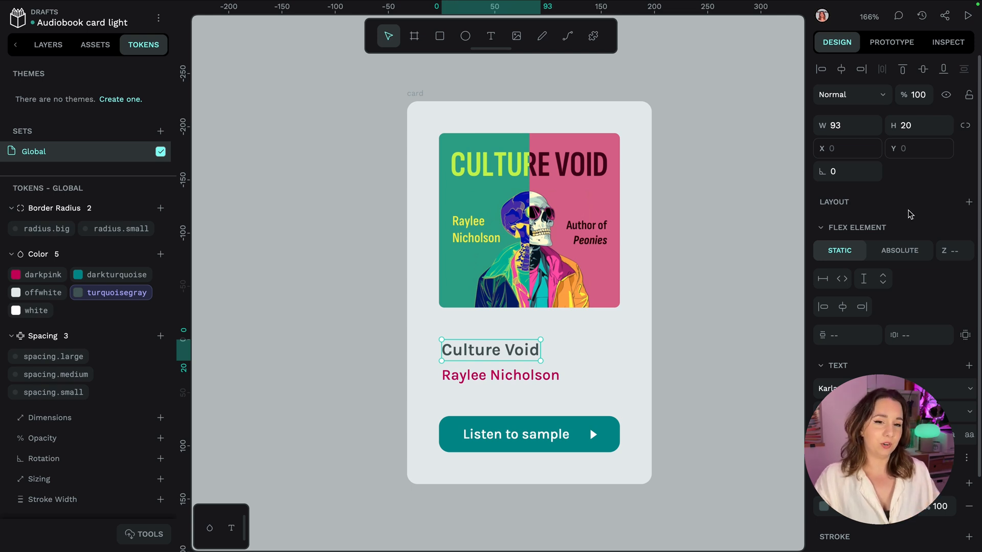
pyautogui.moveTo(319, 245)
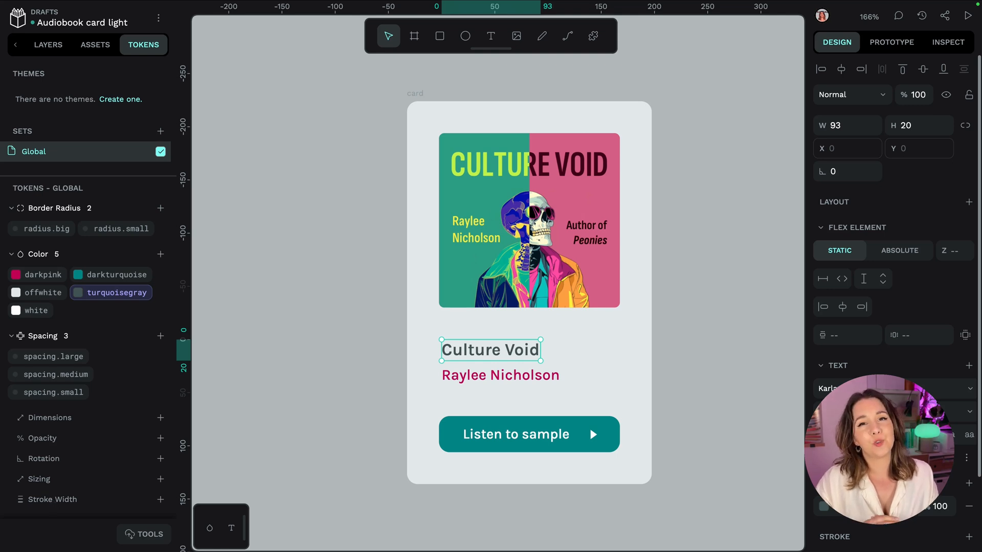
pyautogui.moveTo(488, 444)
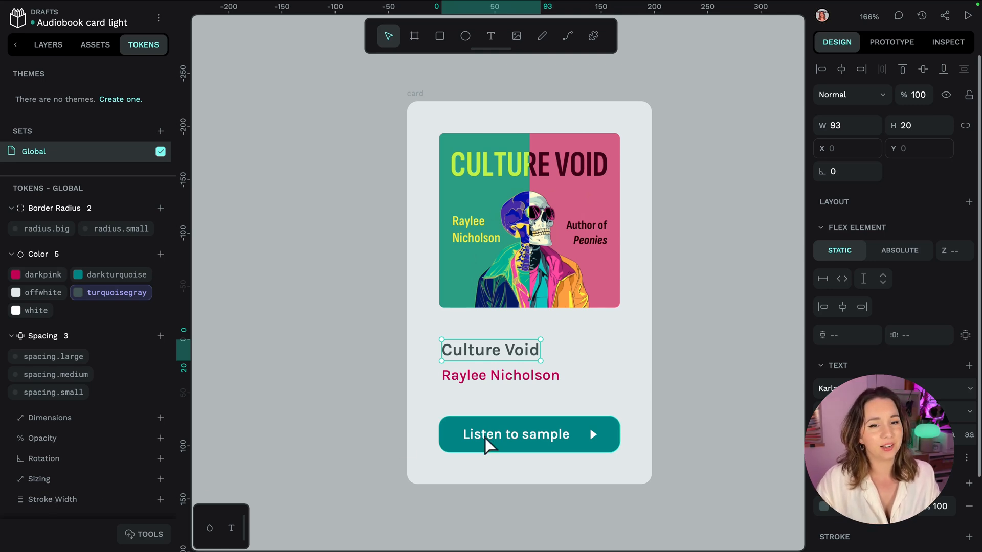